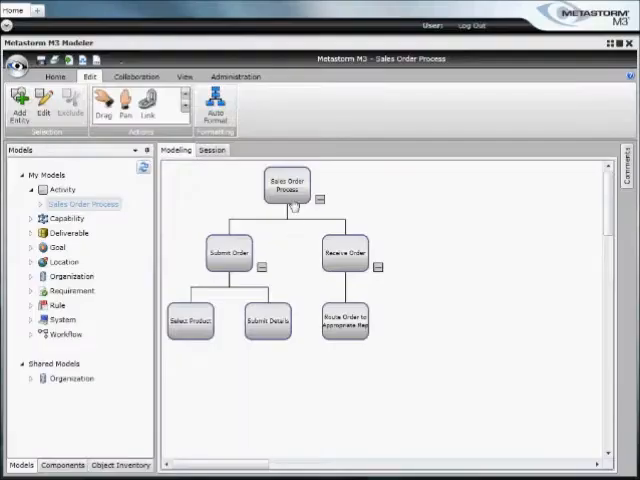
Add Verify Order and Deliver Order activities beside Receive Order under Sales Order Process.
left_click_drag(288, 172, 436, 246)
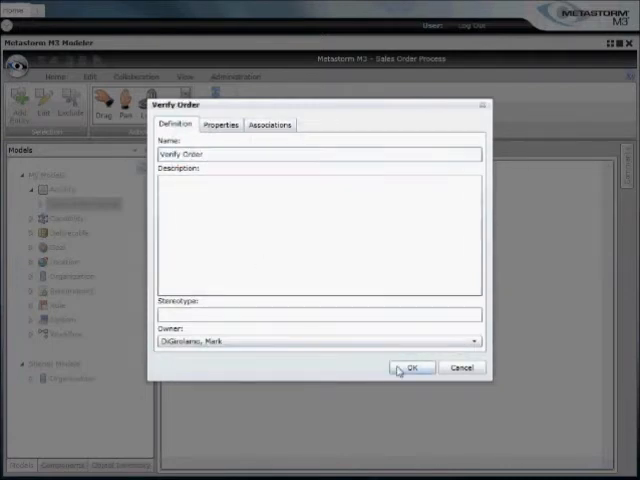
left_click(412, 368)
type("Deliver")
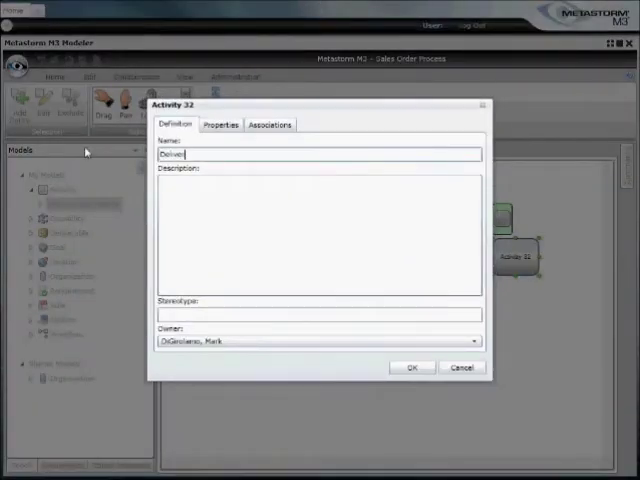
type("Order")
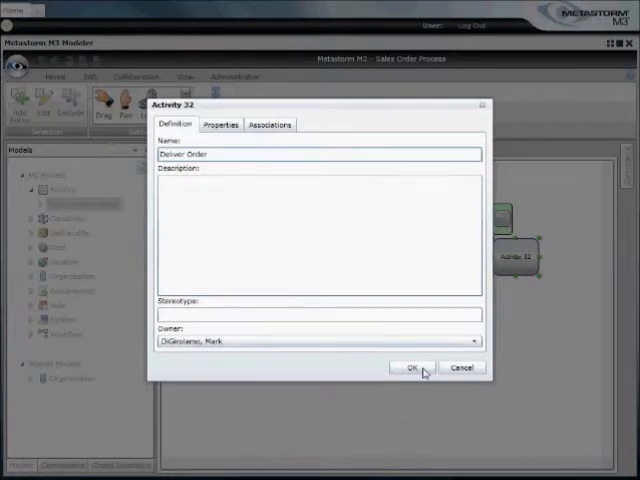
left_click(410, 368)
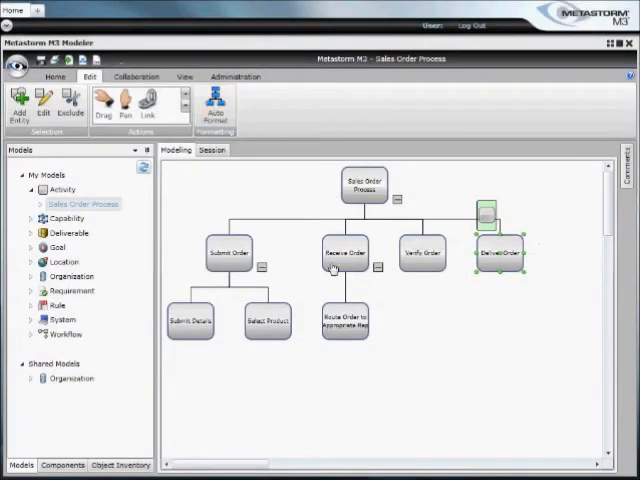
Give Receive Order a System (Implementation) association with Oracle Financials and save it.
double_click(344, 252)
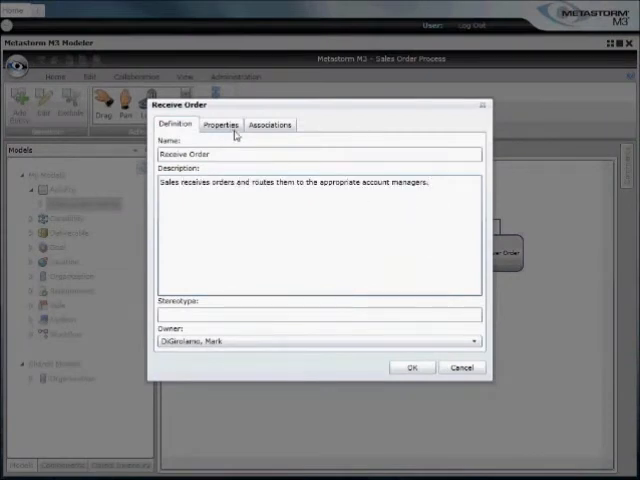
left_click(268, 124)
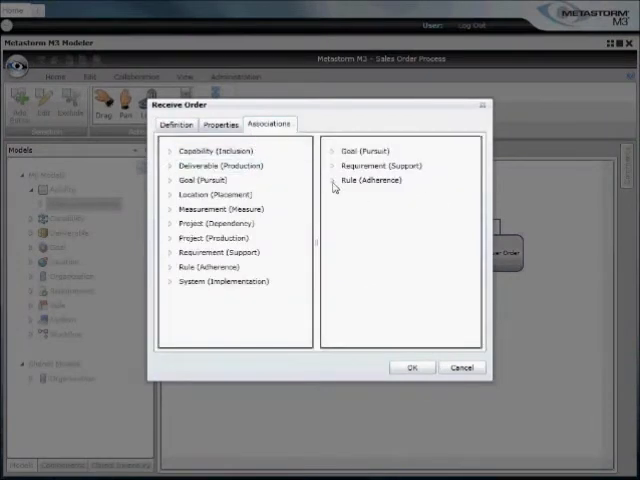
left_click(332, 152)
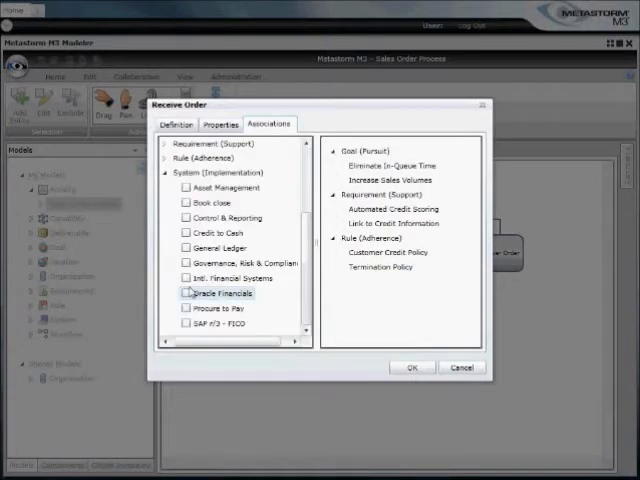
left_click(186, 292)
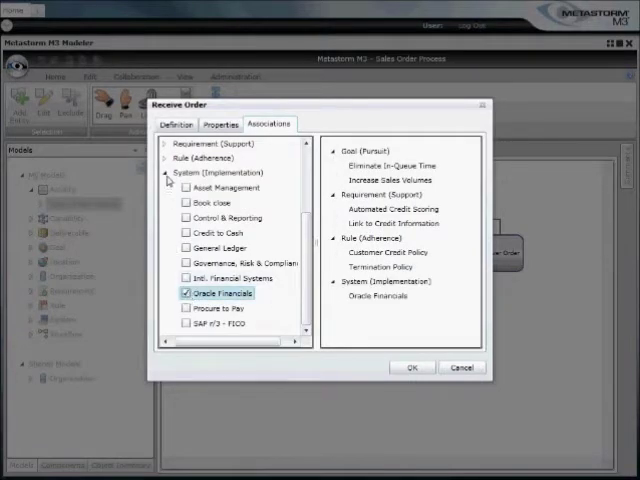
left_click(160, 172)
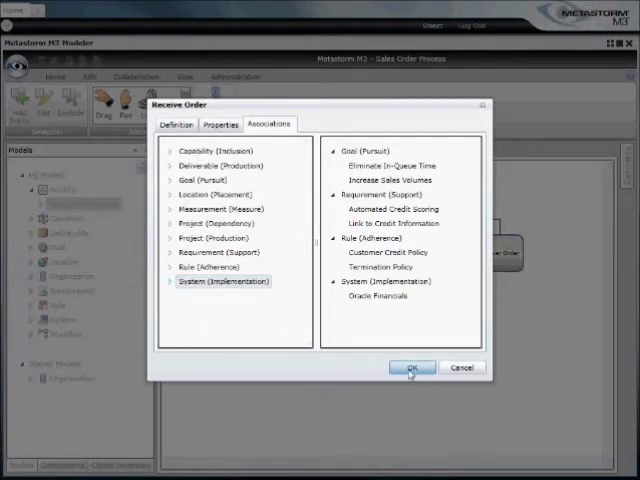
left_click(412, 368)
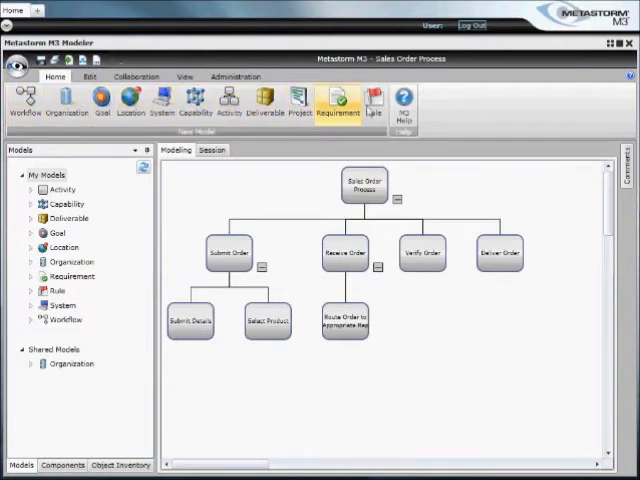
Create a new Workflow model with Sales Order Process as its subject.
left_click(24, 104)
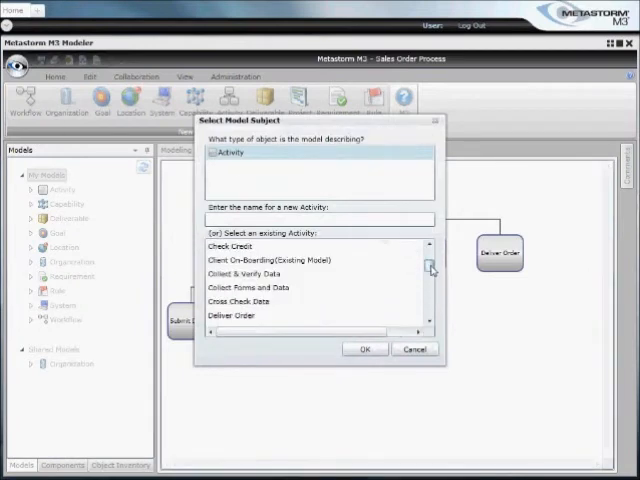
scroll("down", 3)
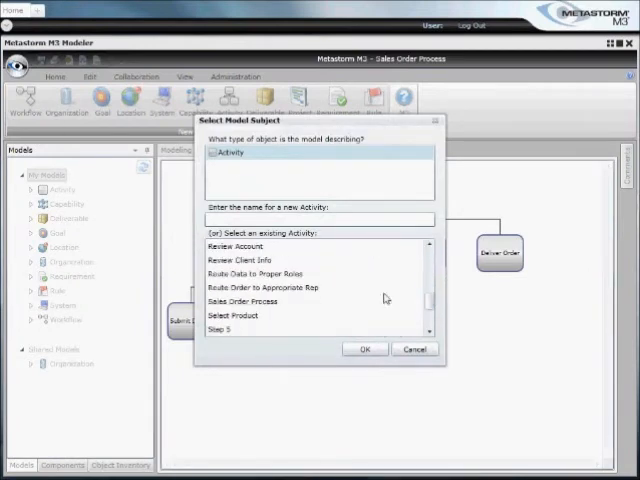
left_click(364, 348)
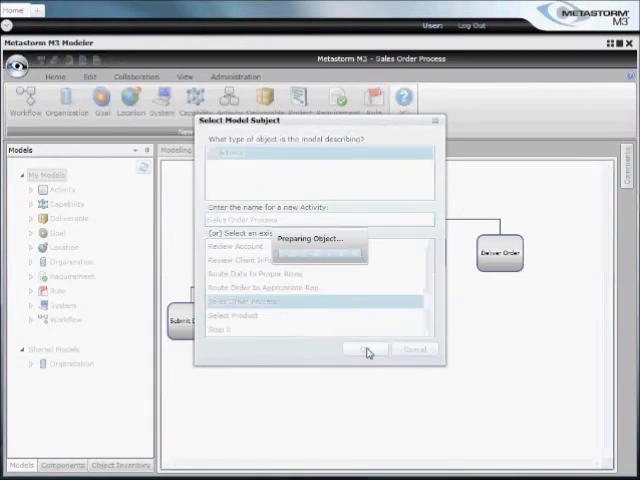
left_click(366, 348)
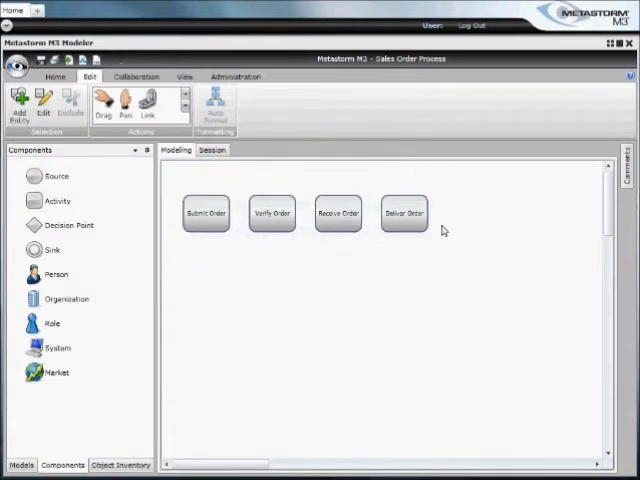
mouse_move(106, 382)
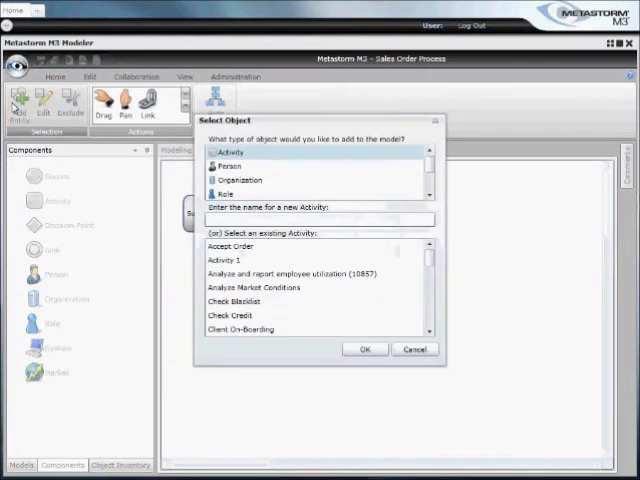
Add a Customer role swimlane and a Sales organization swimlane to the workflow.
left_click(224, 180)
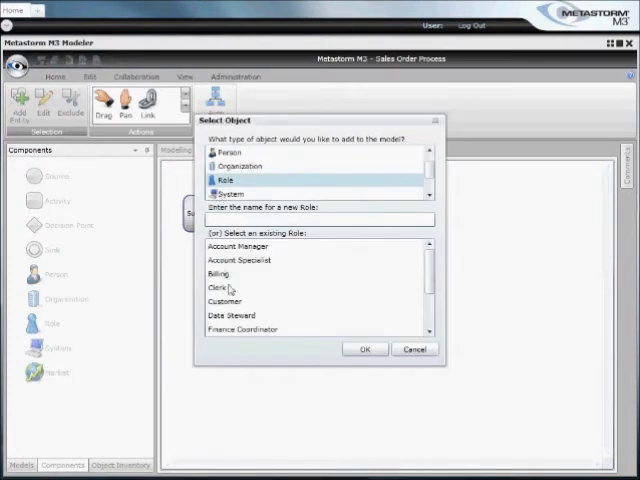
left_click(228, 298)
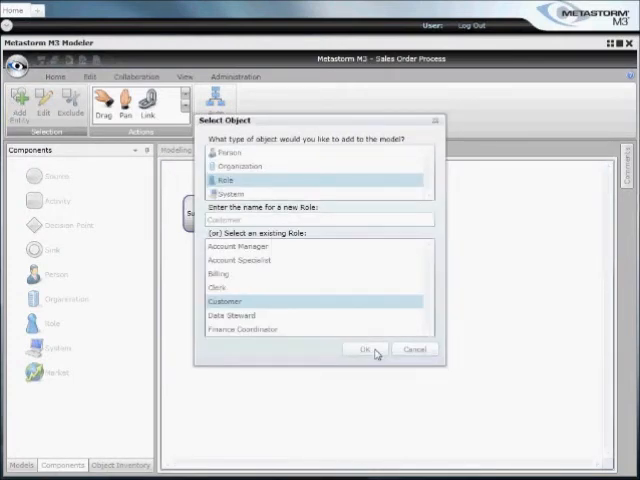
left_click(364, 348)
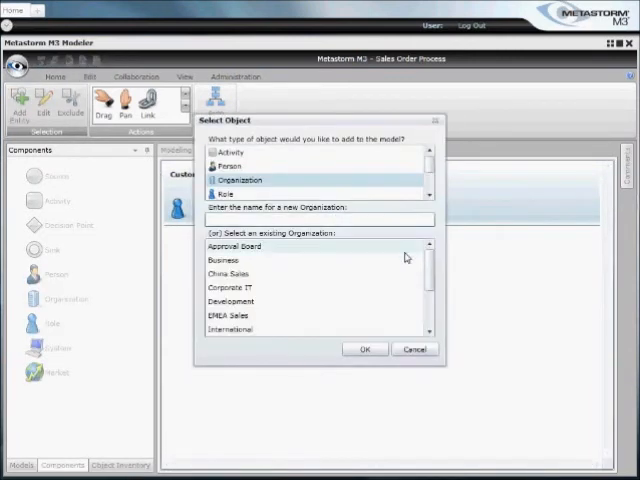
scroll("down", 3)
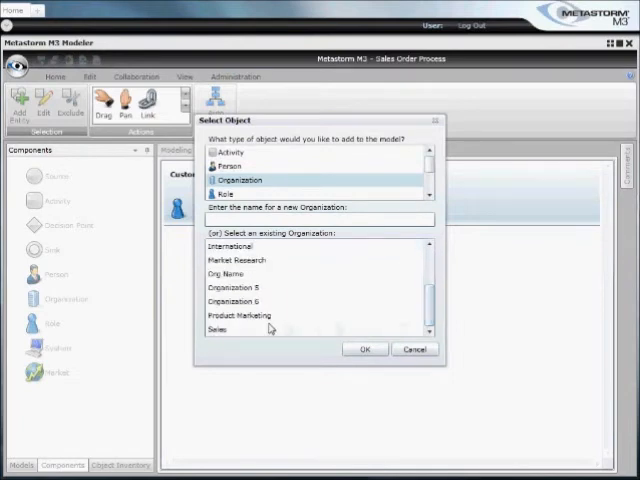
left_click(364, 348)
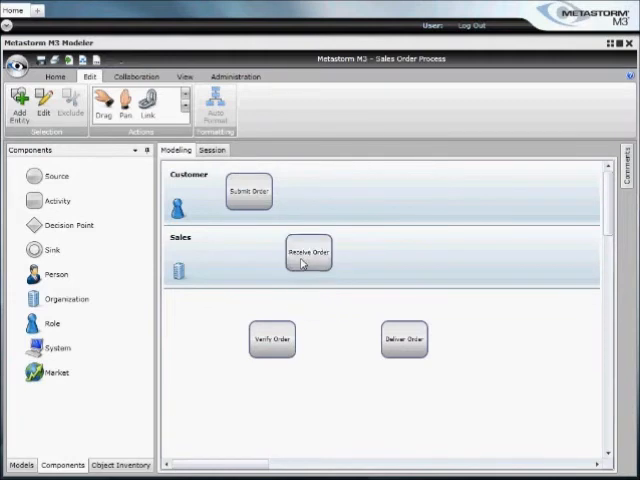
mouse_move(164, 196)
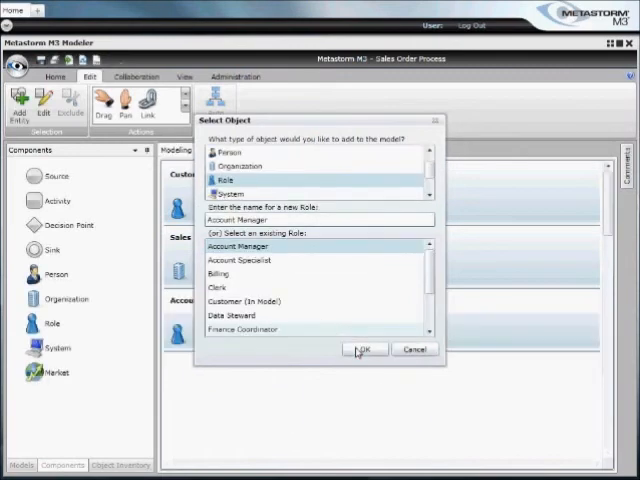
Add the Account Manager lane, link Deliver Order to the end event, and label the first link Submitted Order.
left_click(364, 348)
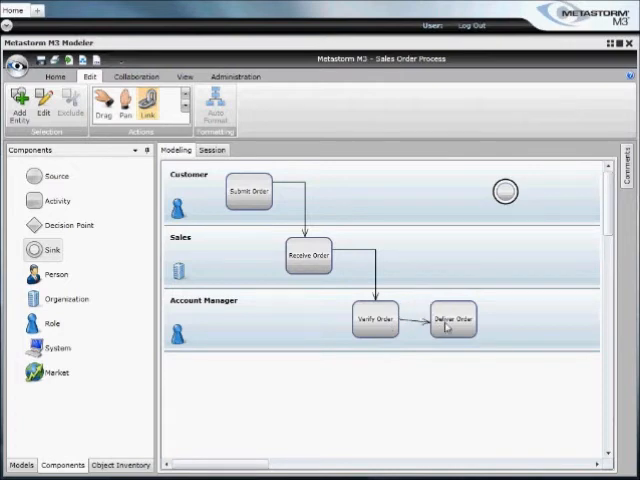
left_click_drag(452, 320, 504, 218)
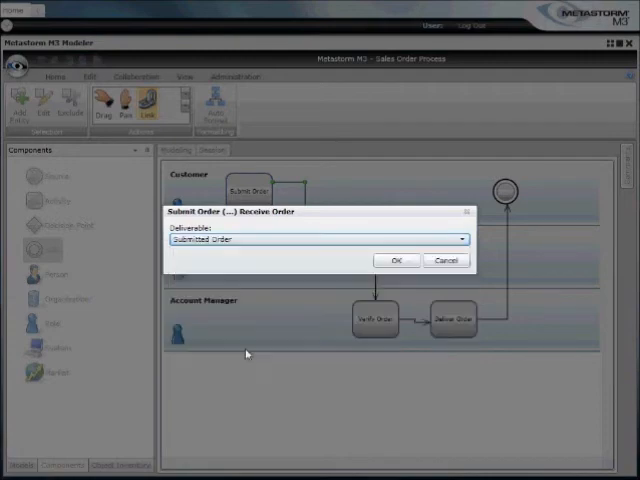
left_click(396, 260)
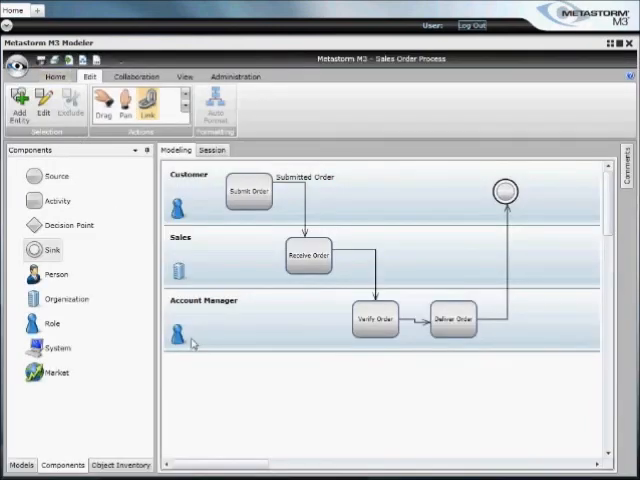
mouse_move(224, 388)
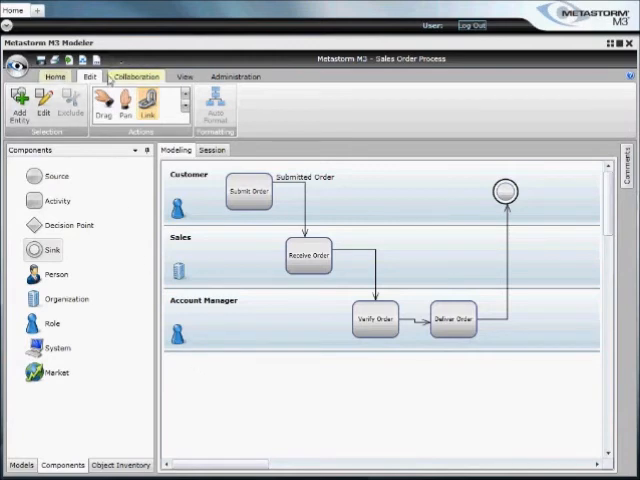
Add the comment 'This isn't quite right. Can we please ... changed' to the process.
left_click(628, 176)
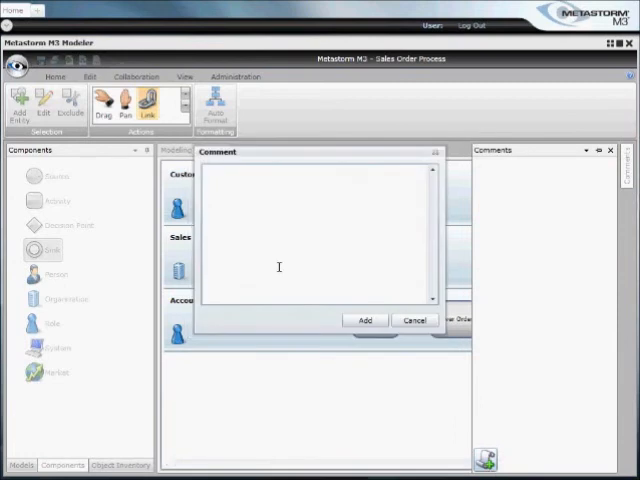
type("This isn't")
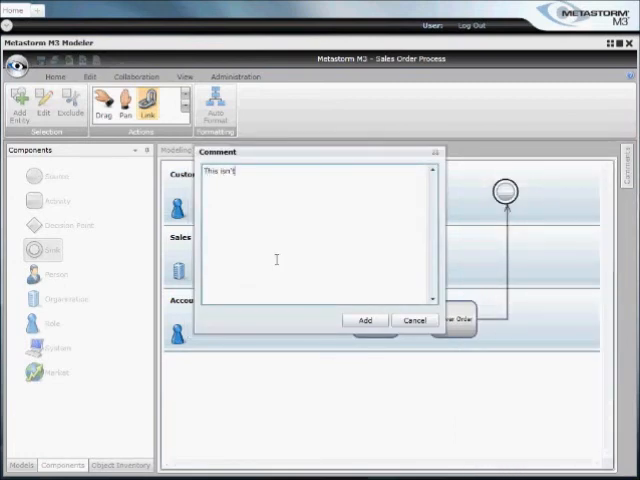
type("quite r")
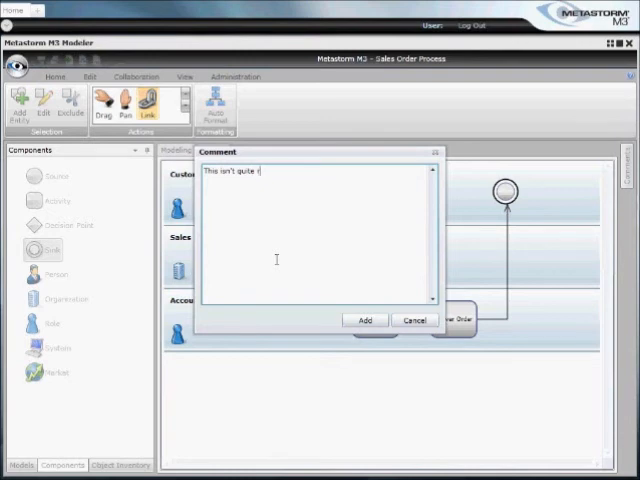
type("right!")
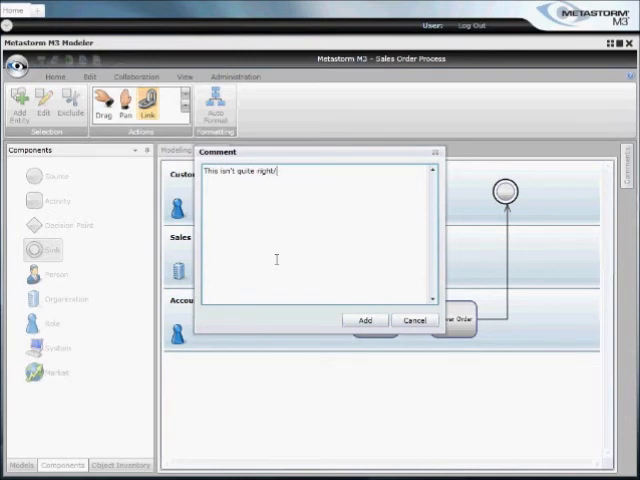
type(". Can we p")
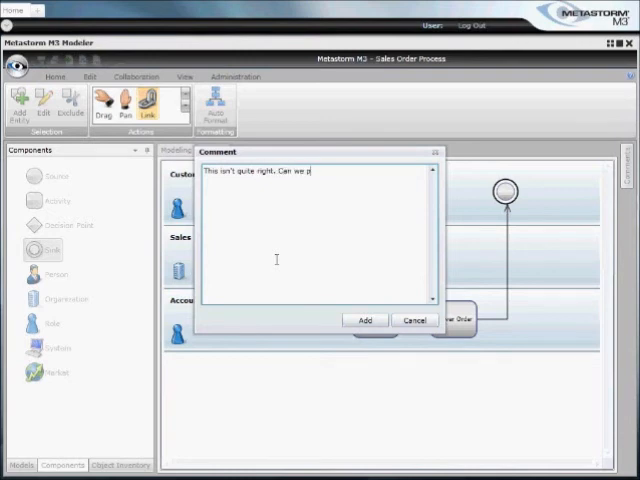
type("please")
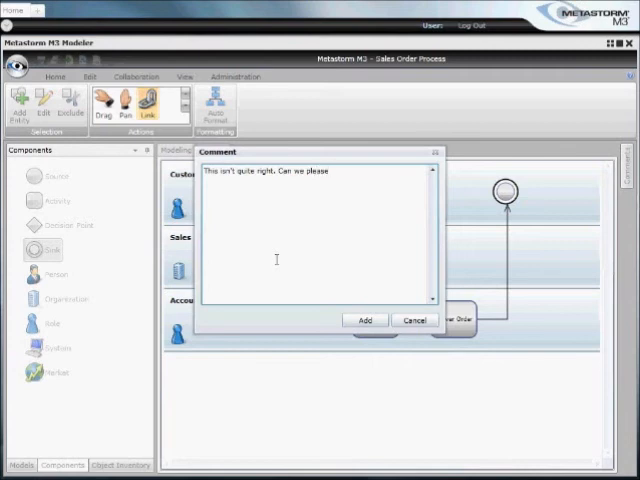
type("changed")
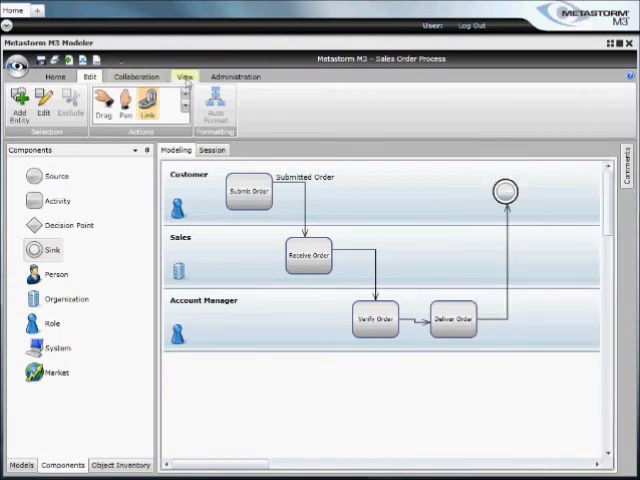
Zoom in on the diagram, glance at the Collaboration and Home ribbons, and show the help contents.
left_click(54, 100)
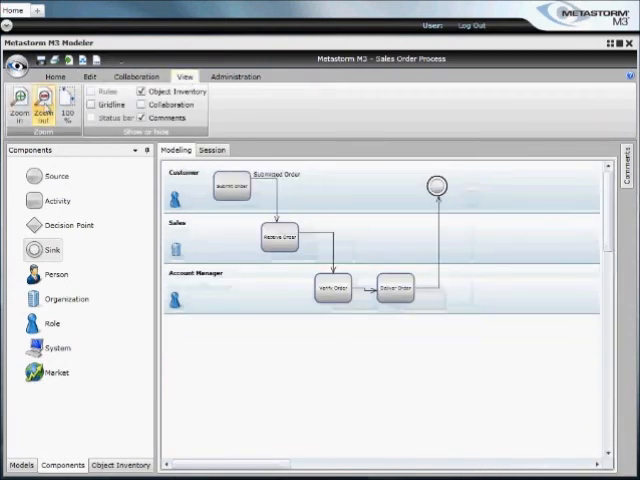
left_click(20, 100)
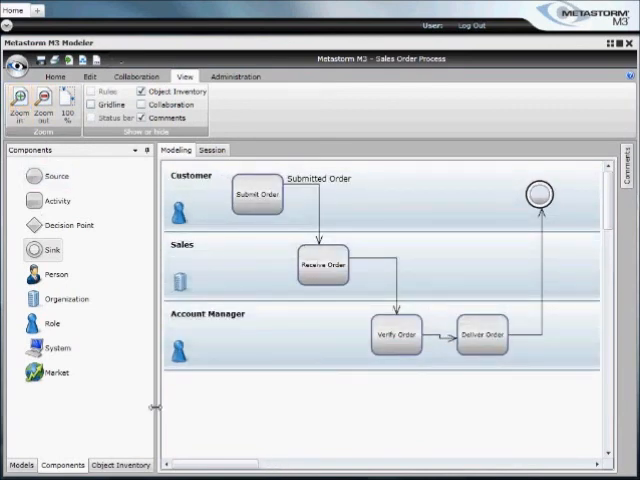
left_click(136, 76)
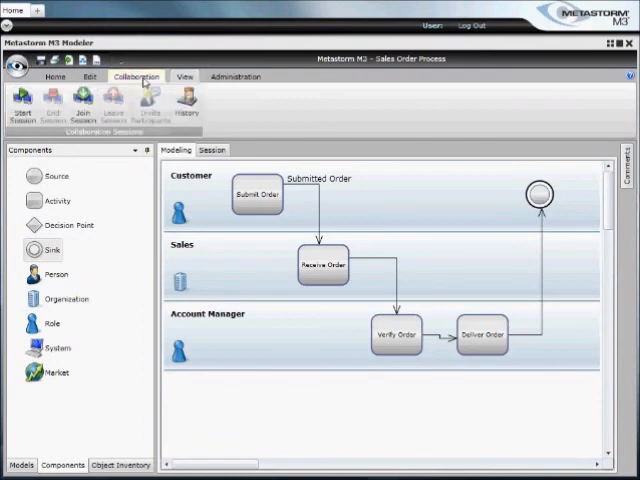
mouse_move(22, 100)
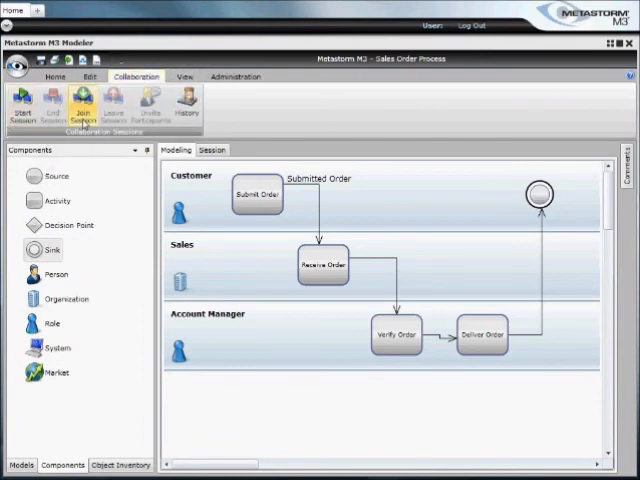
left_click(56, 76)
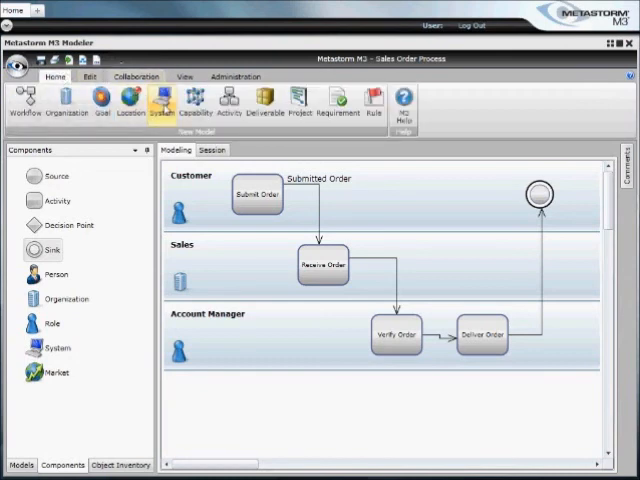
mouse_move(194, 100)
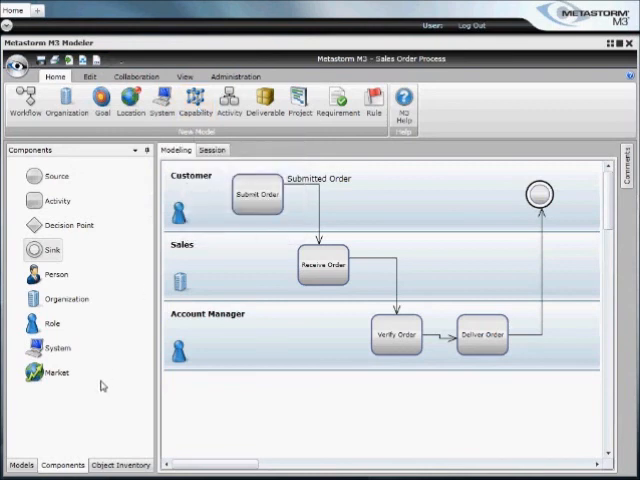
mouse_move(336, 188)
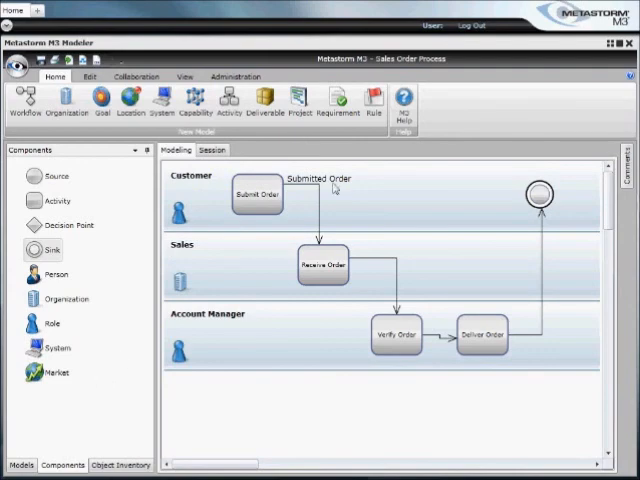
left_click(404, 110)
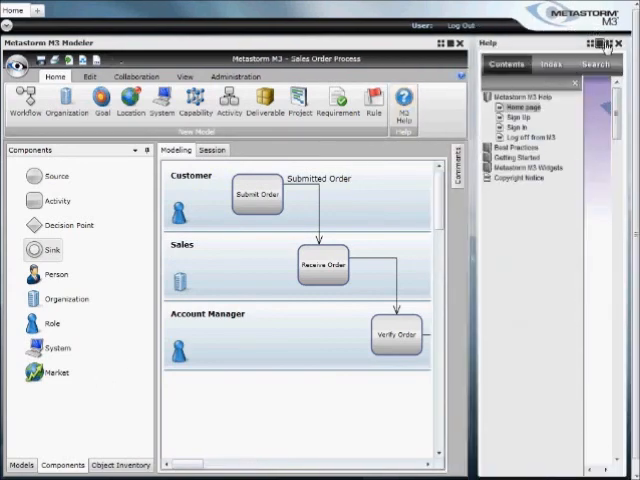
Maximize the help window and show the Best Practices topic.
left_click(608, 44)
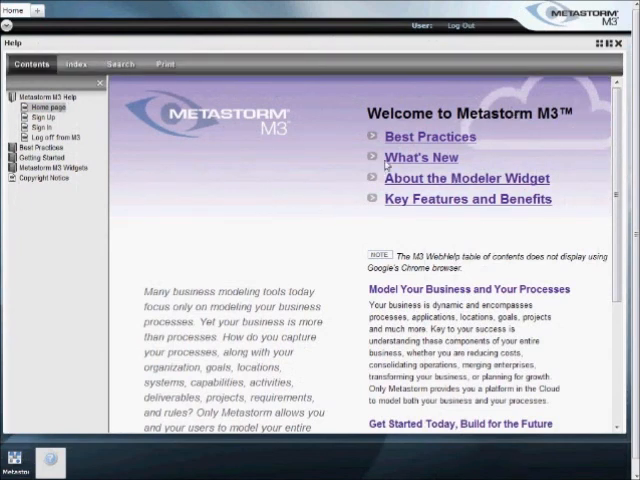
left_click(430, 136)
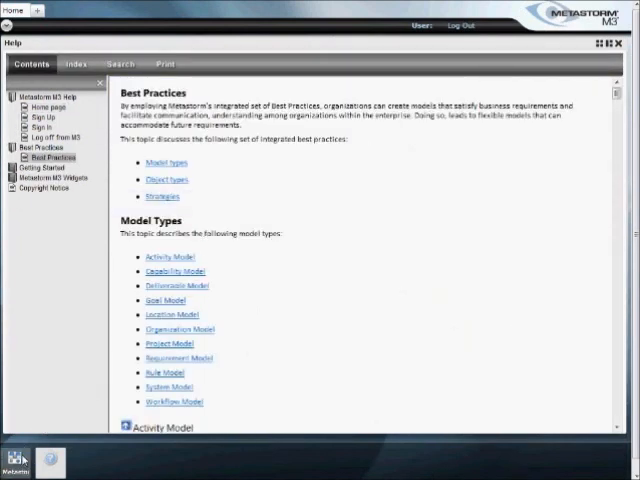